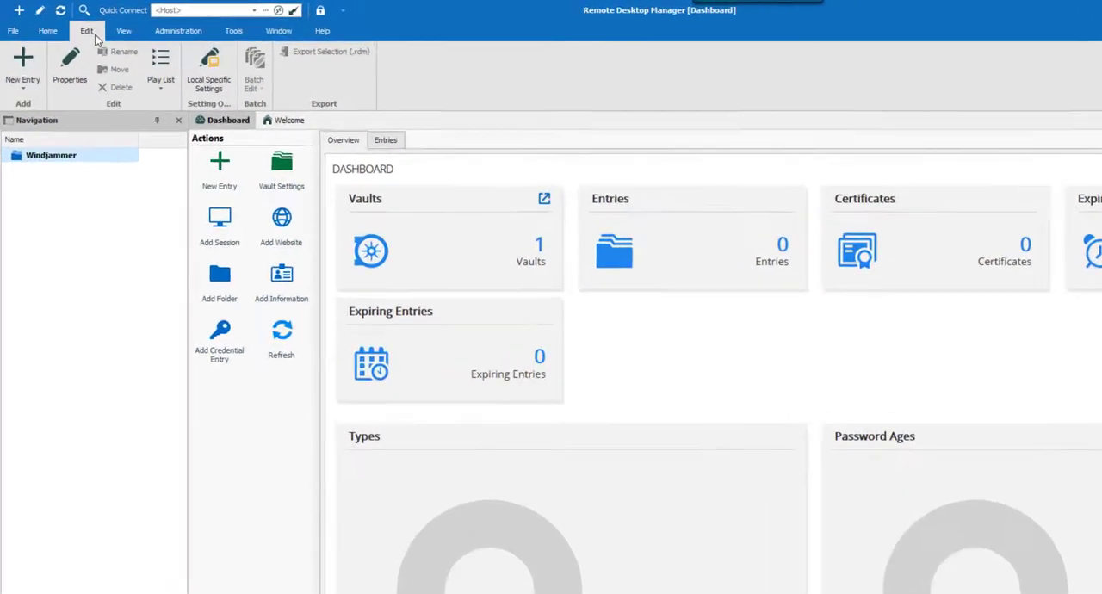
Add a folder named Montreal with its own username, domain and password
{"action": "left_click", "coordinate": [23, 74]}
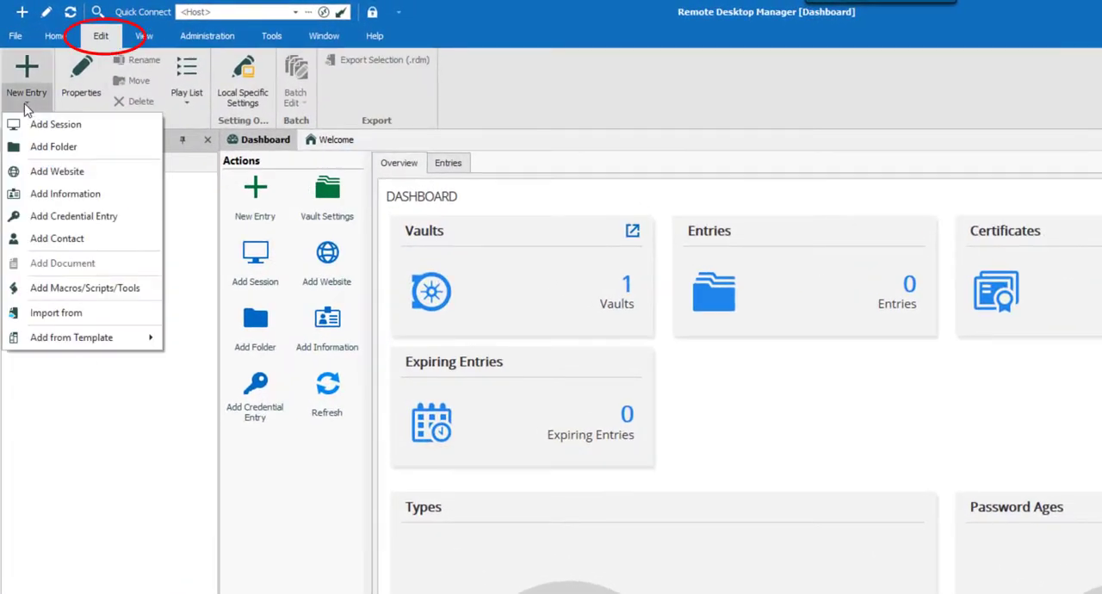
{"action": "left_click", "coordinate": [53, 146]}
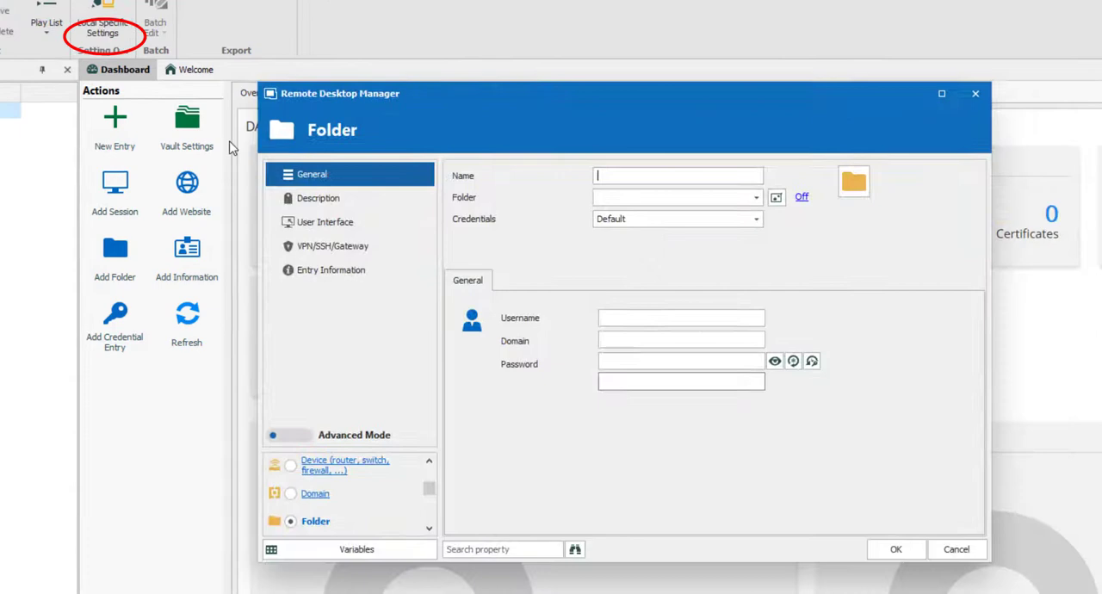
{"action": "type", "text": "Montrel"}
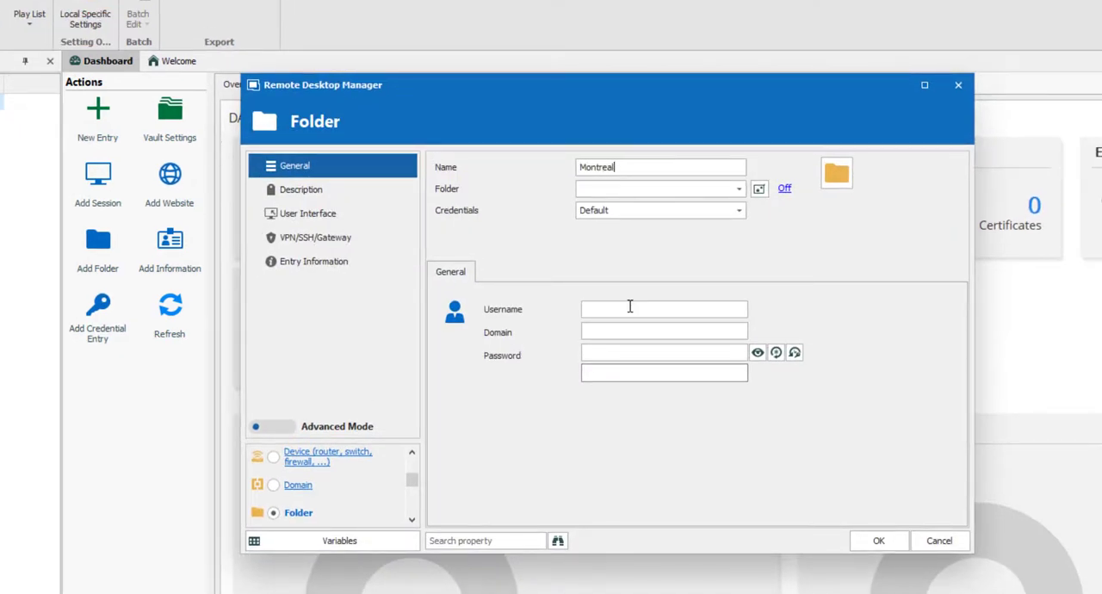
{"action": "type", "text": "windjammer.loc"}
{"action": "left_click", "coordinate": [665, 309]}
{"action": "type", "text": "david"}
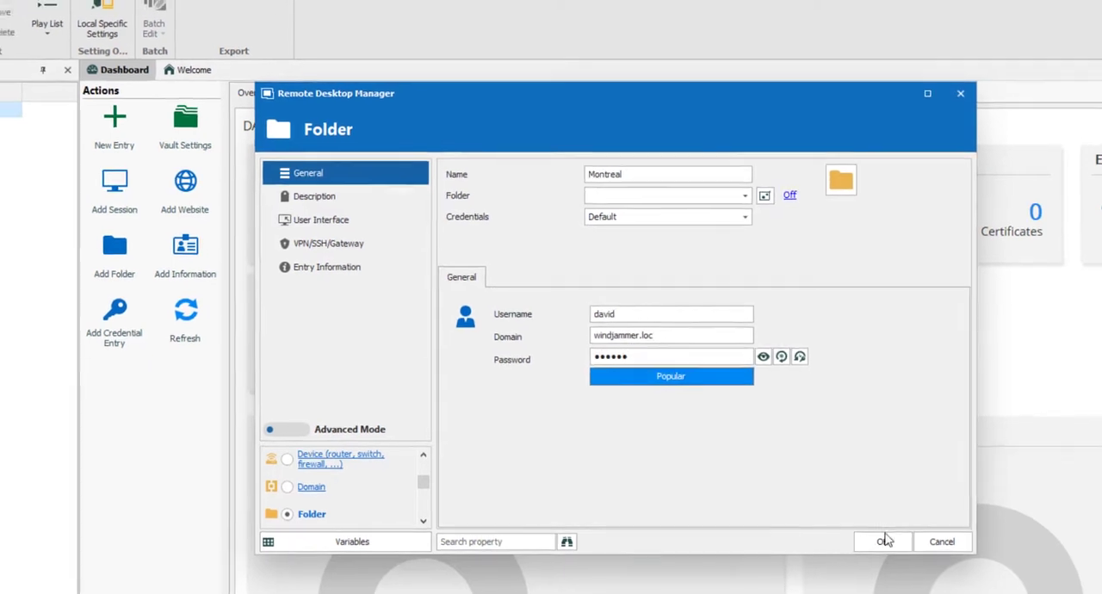
{"action": "left_click", "coordinate": [882, 542]}
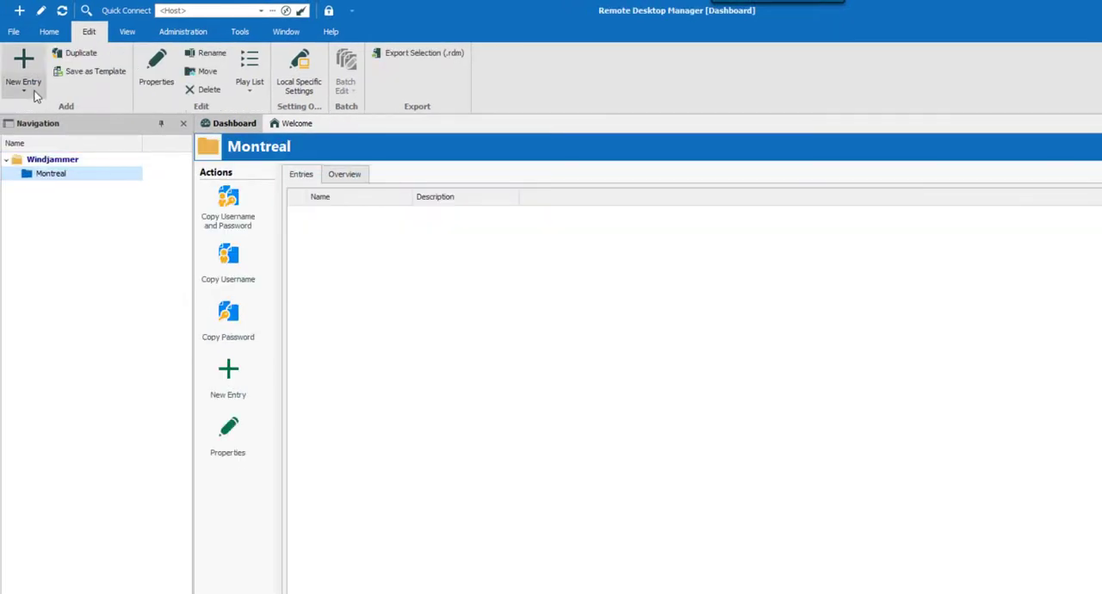
Add a New York folder, then reselect Montreal in the navigation tree
{"action": "left_click", "coordinate": [23, 81]}
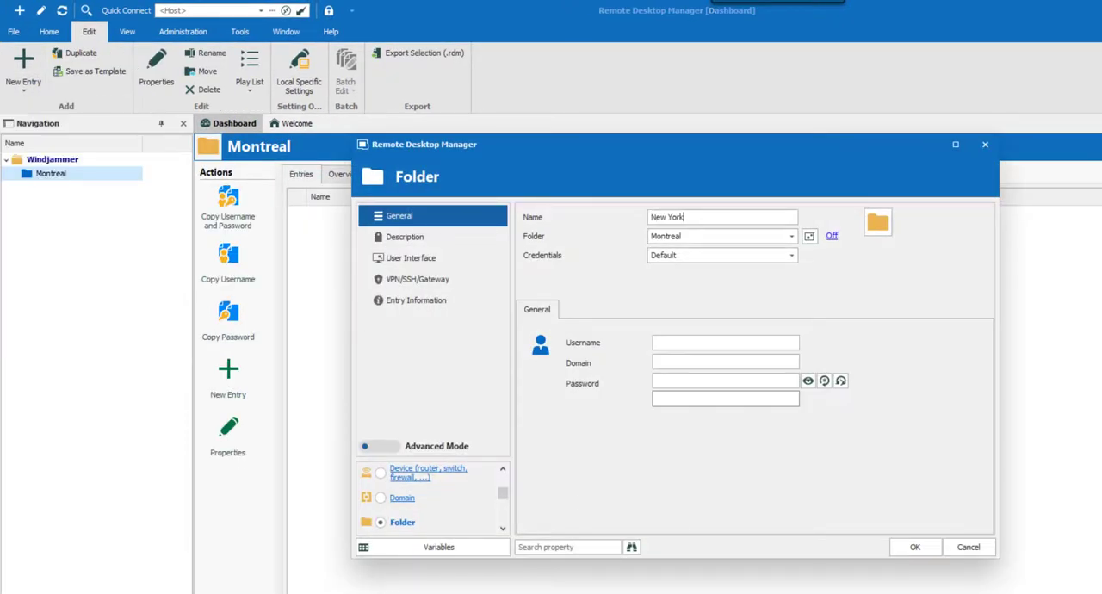
{"action": "left_click", "coordinate": [915, 546]}
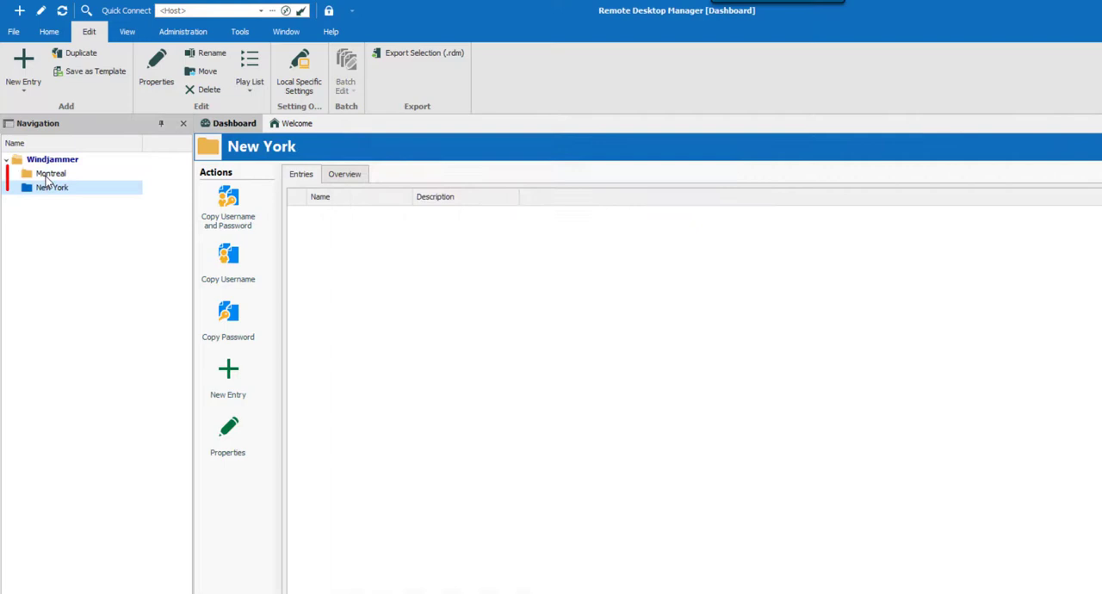
{"action": "left_click", "coordinate": [51, 173]}
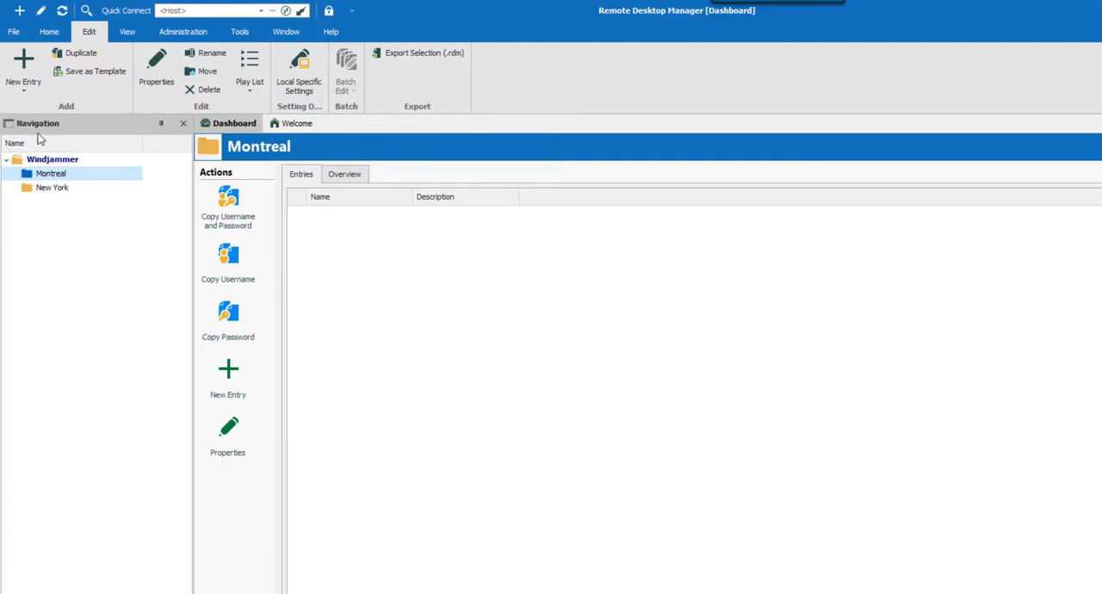
{"action": "mouse_move", "coordinate": [23, 69]}
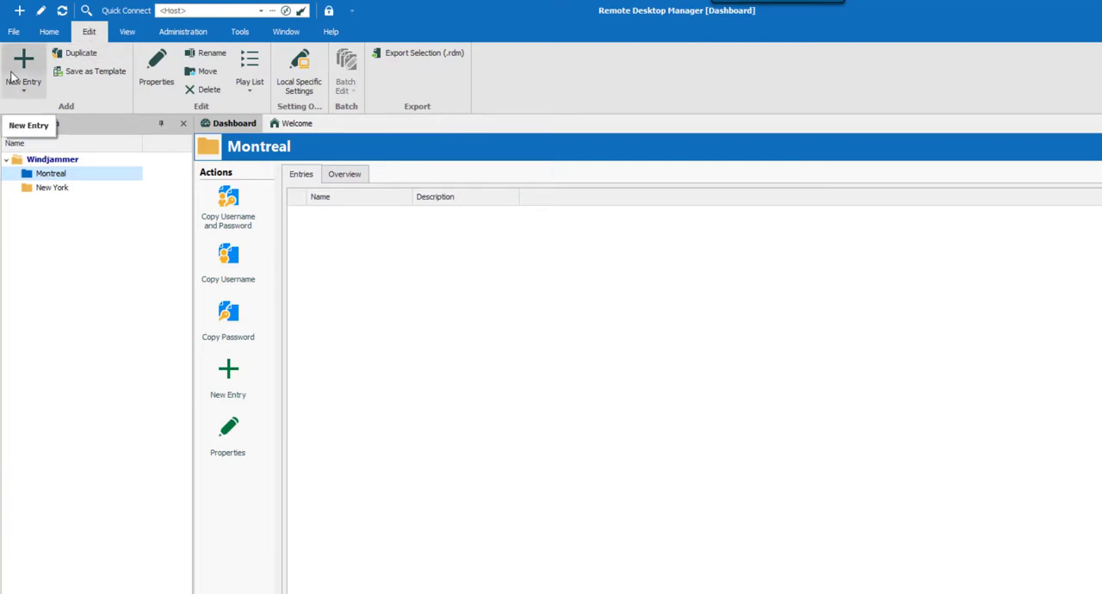
Start a new RDP (Microsoft Remote Desktop) session entry from the New Entry catalogue
{"action": "left_click", "coordinate": [23, 65]}
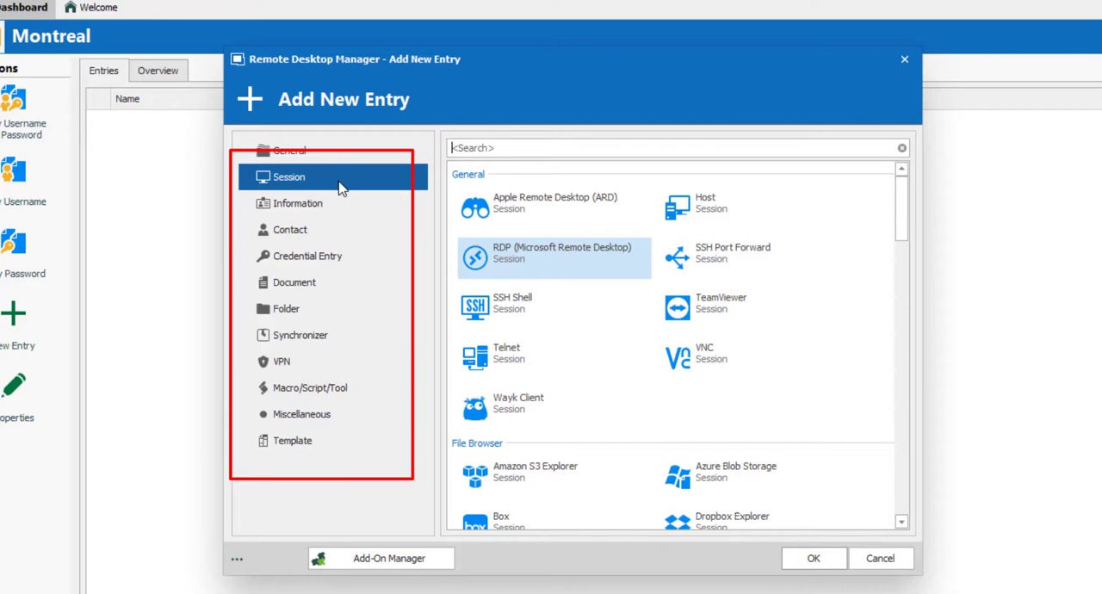
{"action": "mouse_move", "coordinate": [560, 264]}
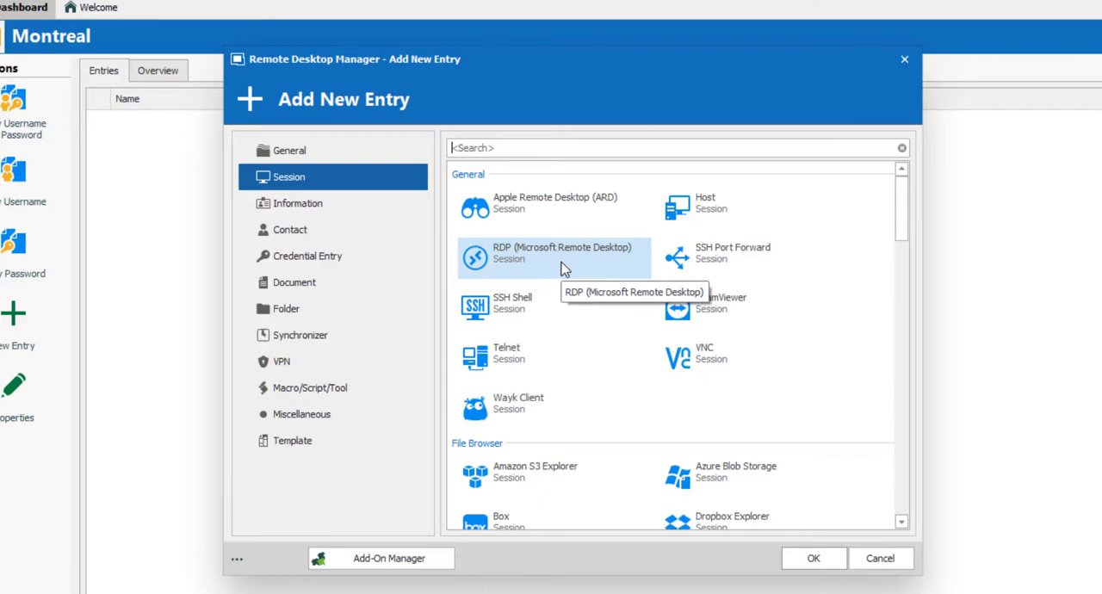
{"action": "double_click", "coordinate": [559, 252]}
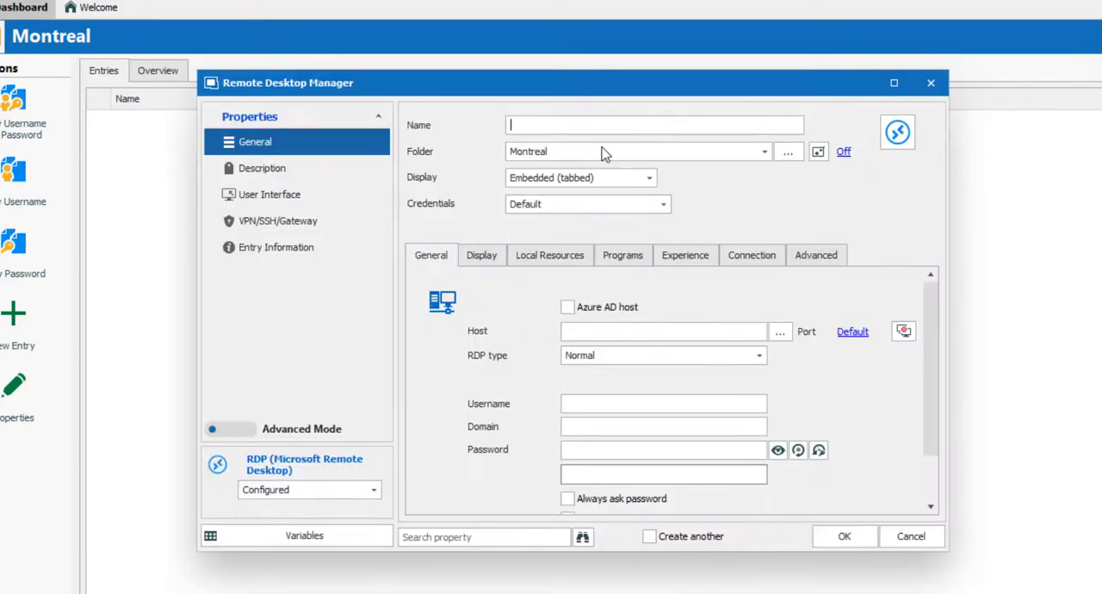
Save an RDP session named DC with host vwindsrv-ps.windjammer.loc and default credentials
{"action": "type", "text": "DC"}
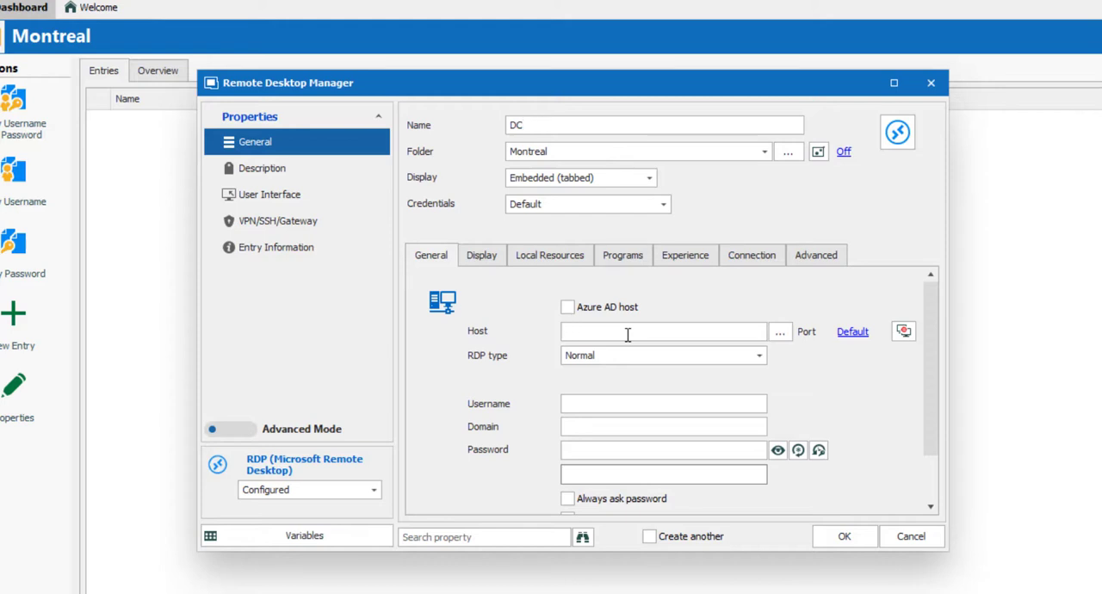
{"action": "type", "text": "vwindsrv-ps.win"}
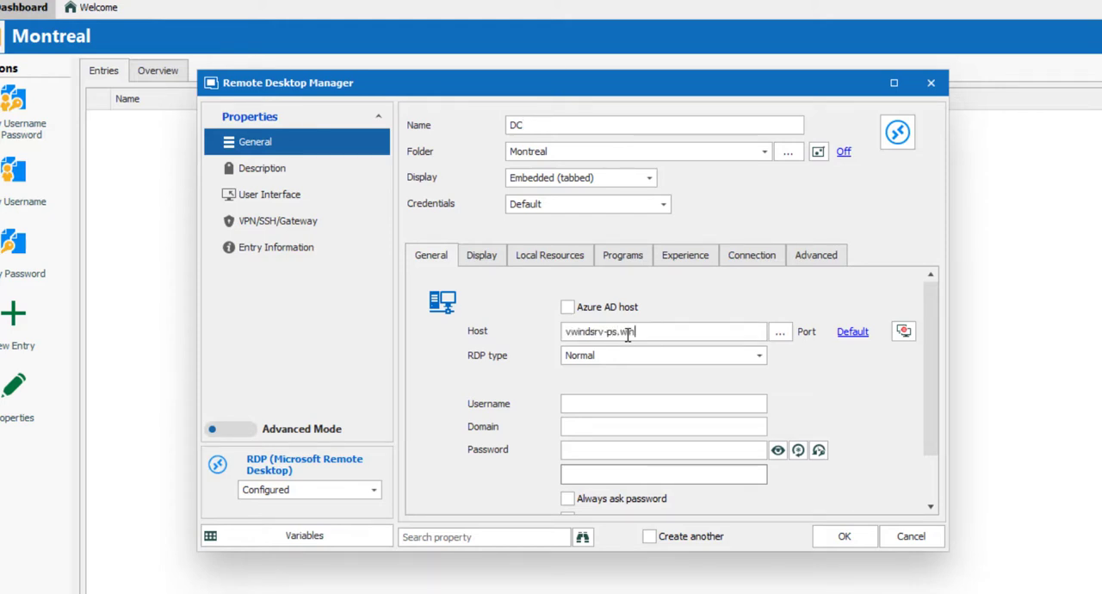
{"action": "type", "text": "djammer.loc"}
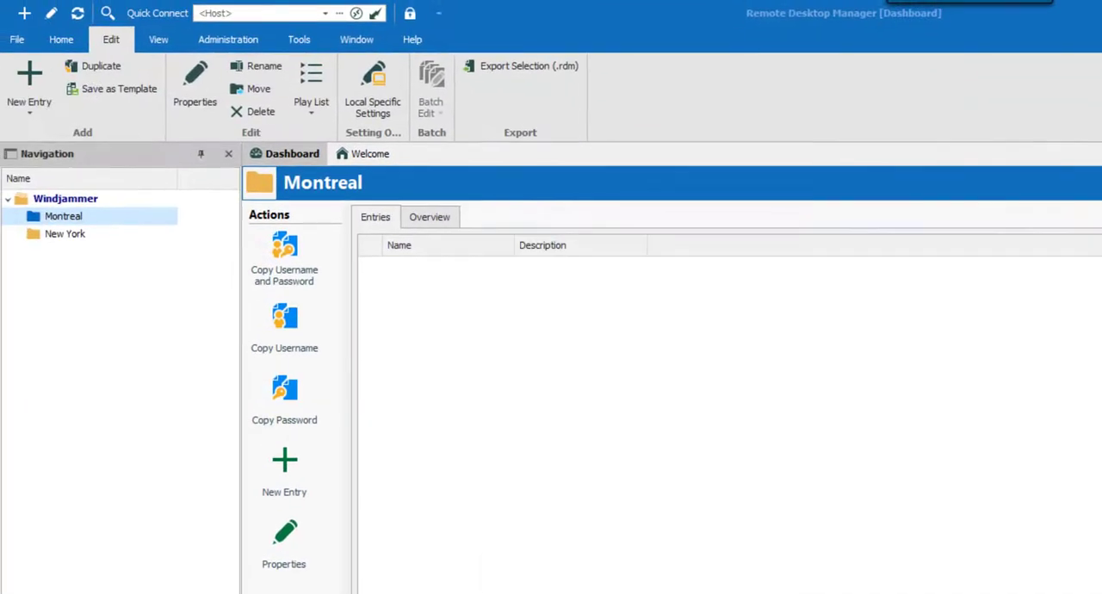
Reveal DC under Montreal, close its remote session, and select the New York folder
{"action": "left_click", "coordinate": [63, 233]}
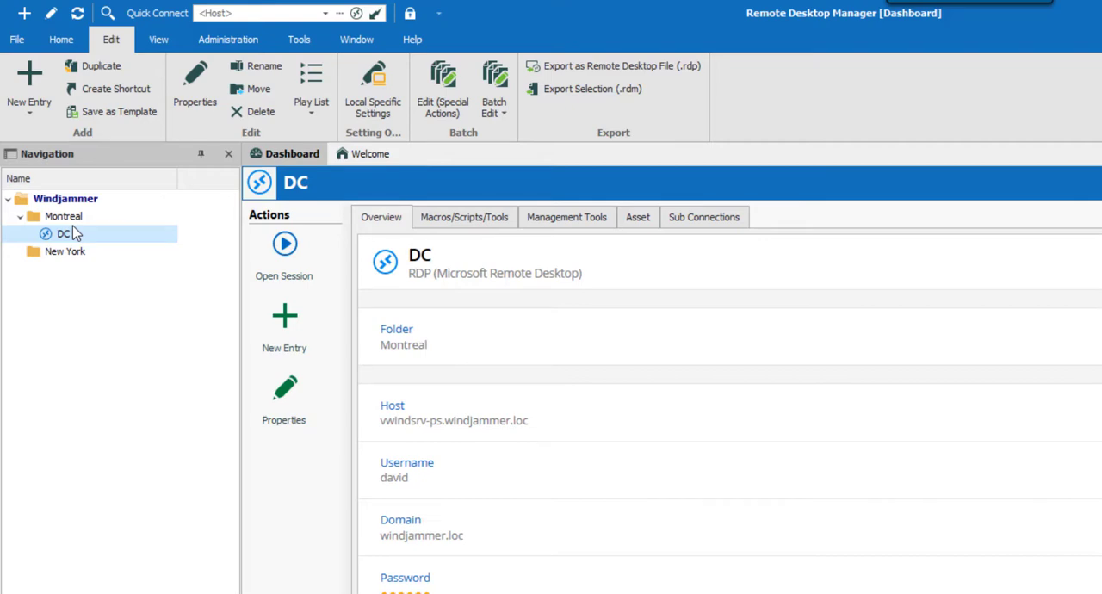
{"action": "double_click", "coordinate": [63, 233]}
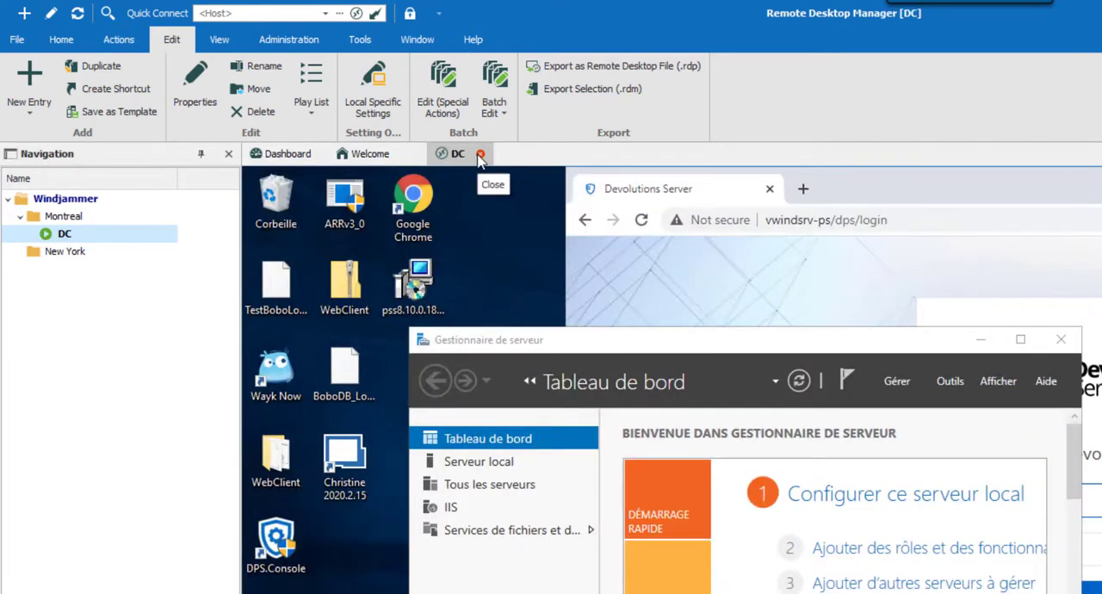
{"action": "mouse_move", "coordinate": [528, 222]}
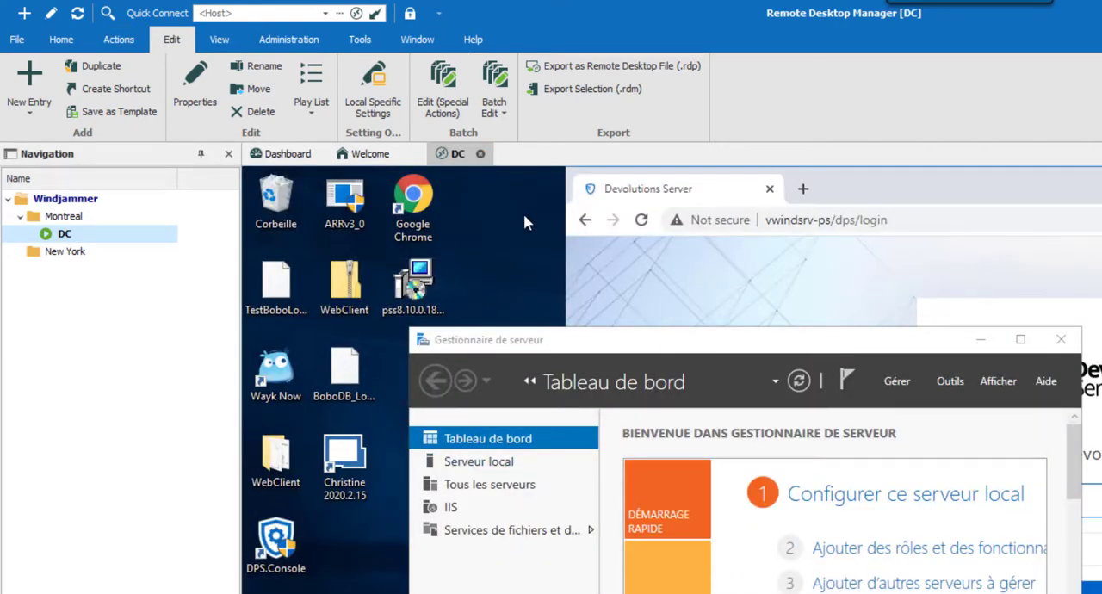
{"action": "left_click", "coordinate": [64, 250]}
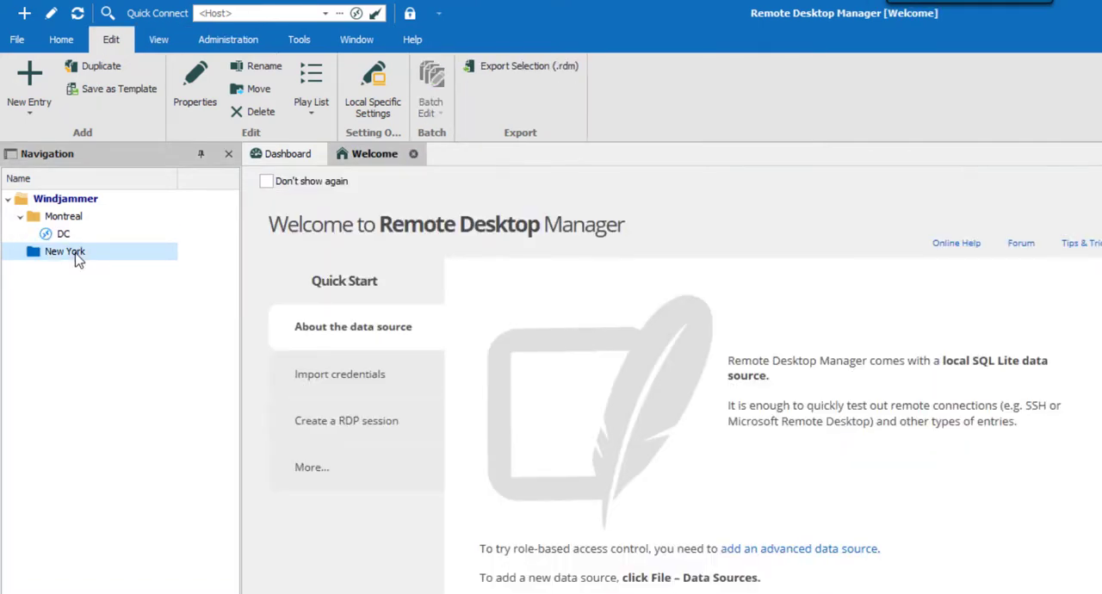
Add an Admin username/password credential for administrator on domain downhill
{"action": "left_click", "coordinate": [29, 86]}
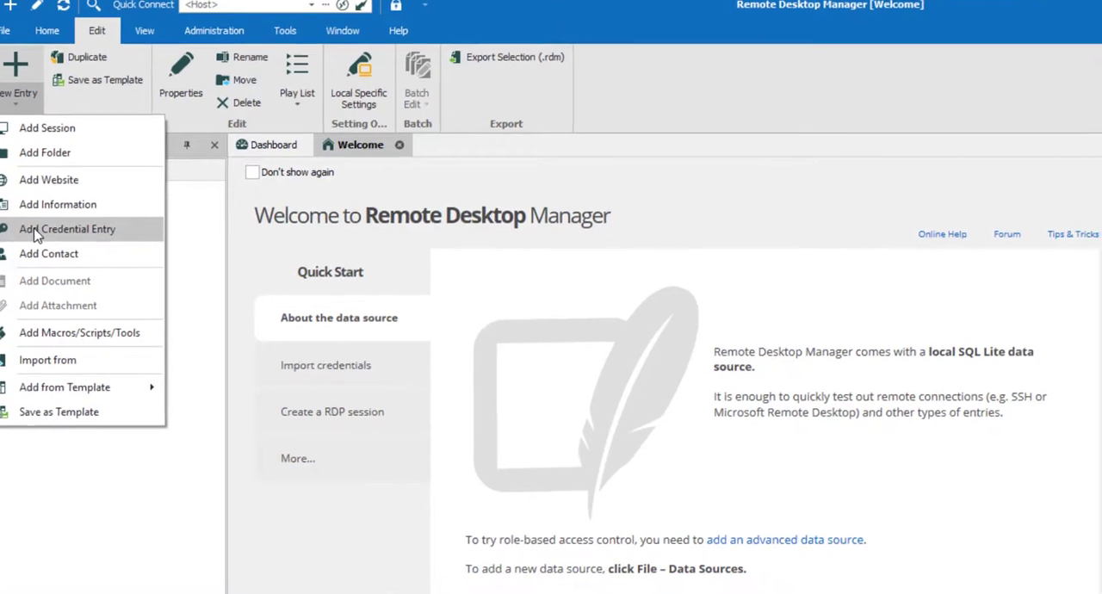
{"action": "left_click", "coordinate": [67, 228]}
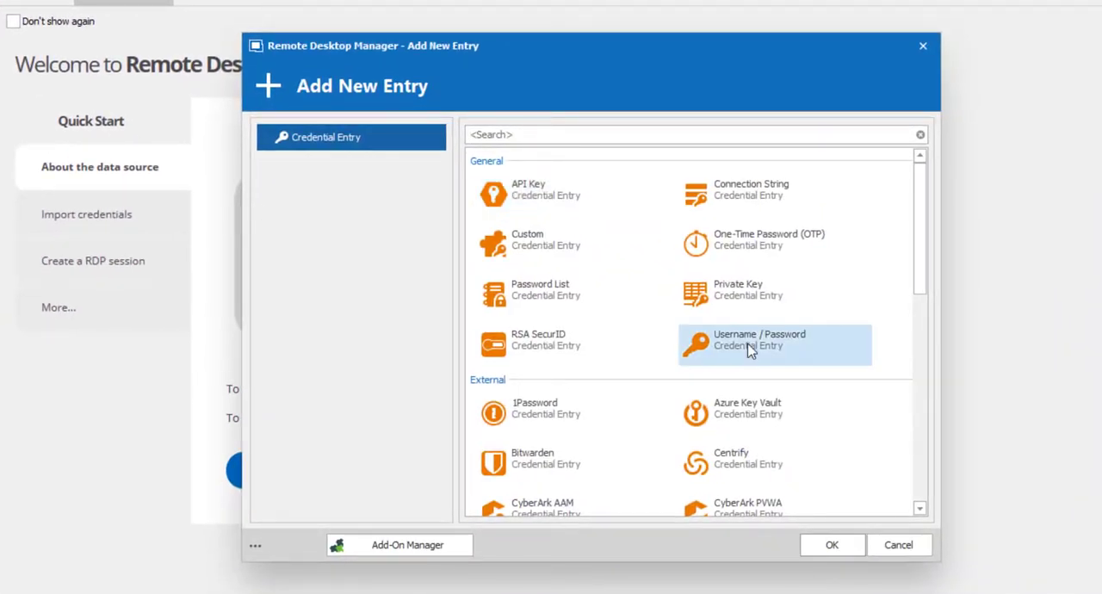
{"action": "double_click", "coordinate": [775, 344]}
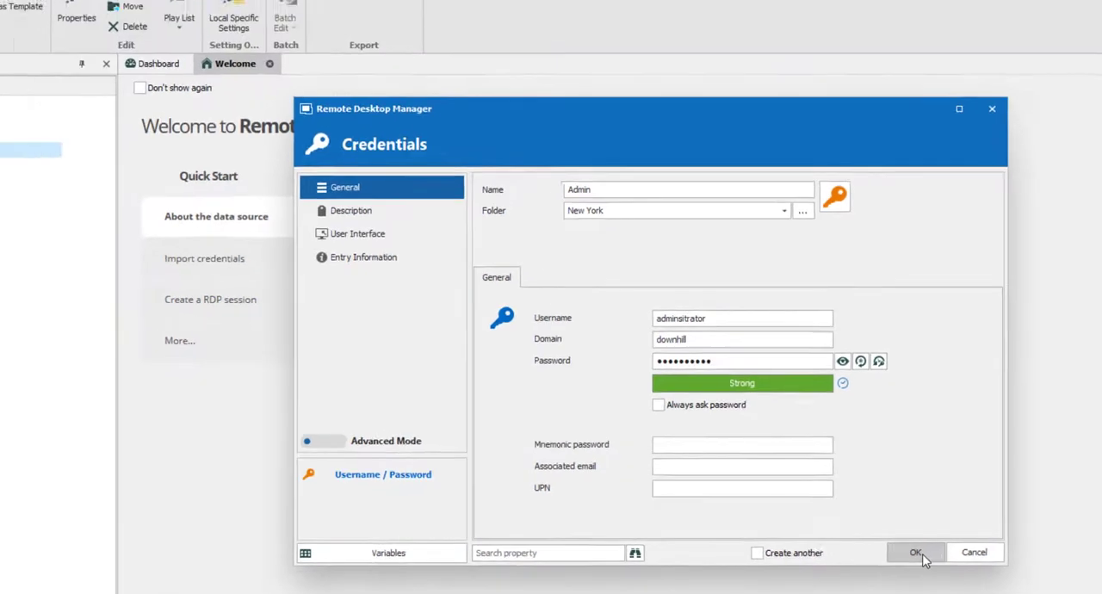
{"action": "left_click", "coordinate": [916, 552]}
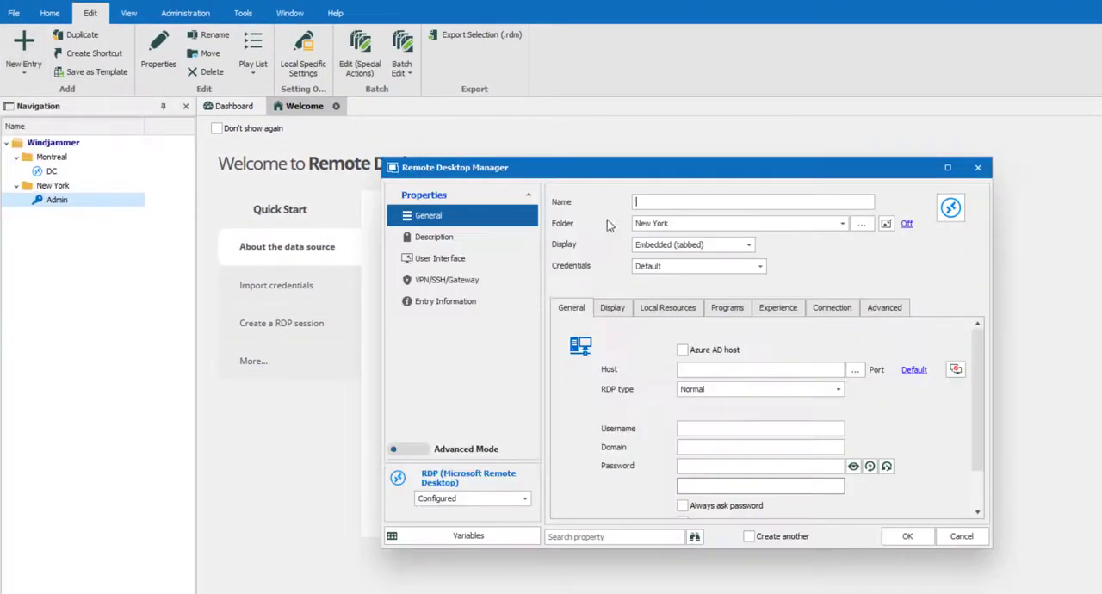
Save RDP session Downhill for host vdownsrv-pmp using the New York\Admin repository credential
{"action": "type", "text": "Downhill"}
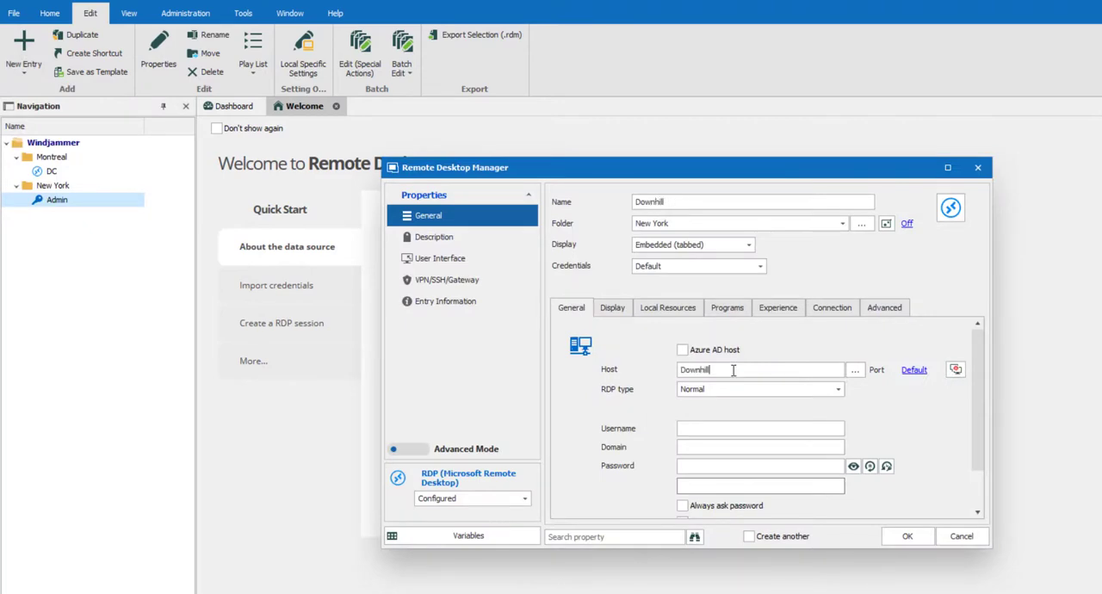
{"action": "type", "text": "vdown"}
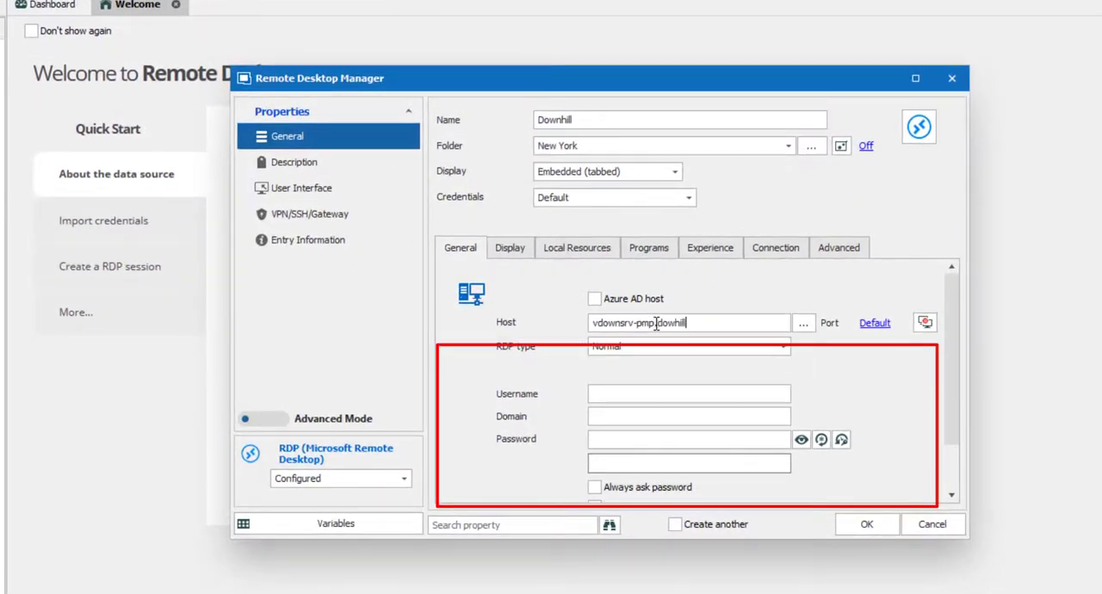
{"action": "type", "text": ".loc"}
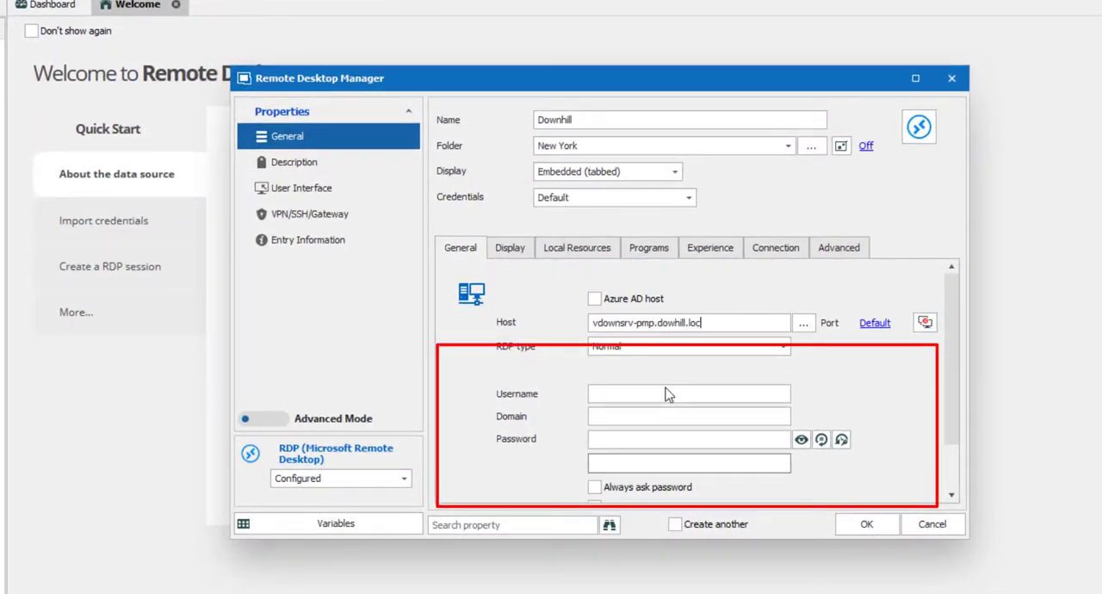
{"action": "left_click", "coordinate": [688, 198]}
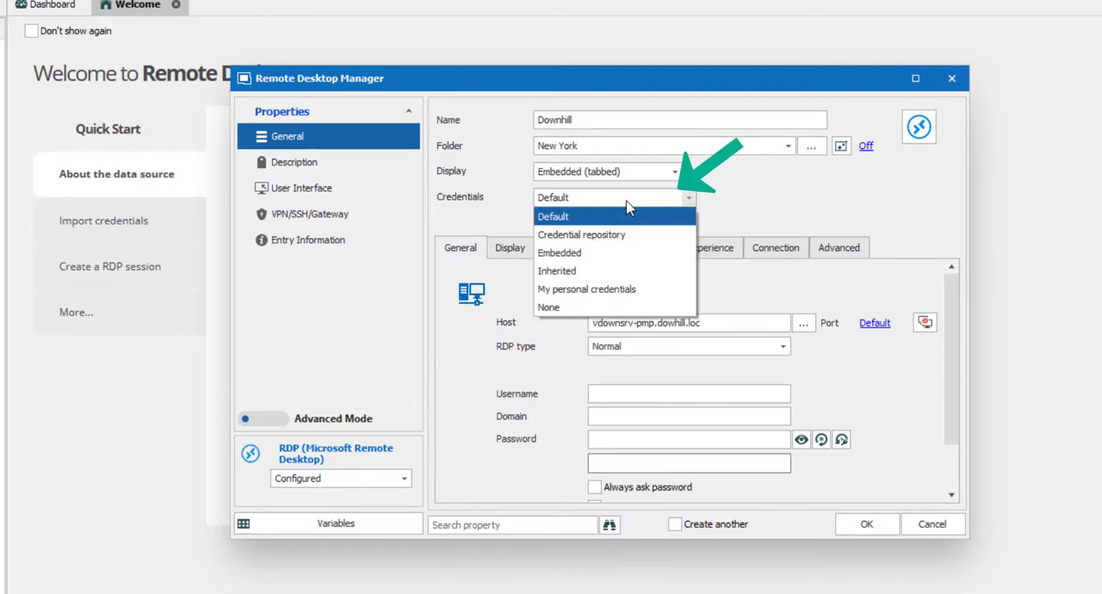
{"action": "left_click", "coordinate": [582, 234]}
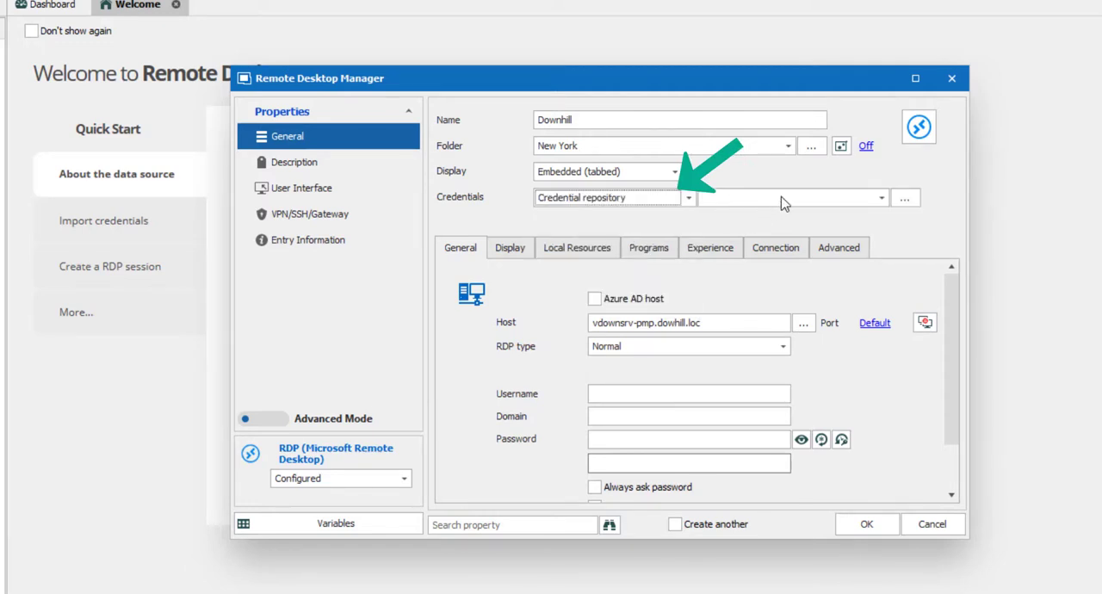
{"action": "left_click", "coordinate": [880, 198]}
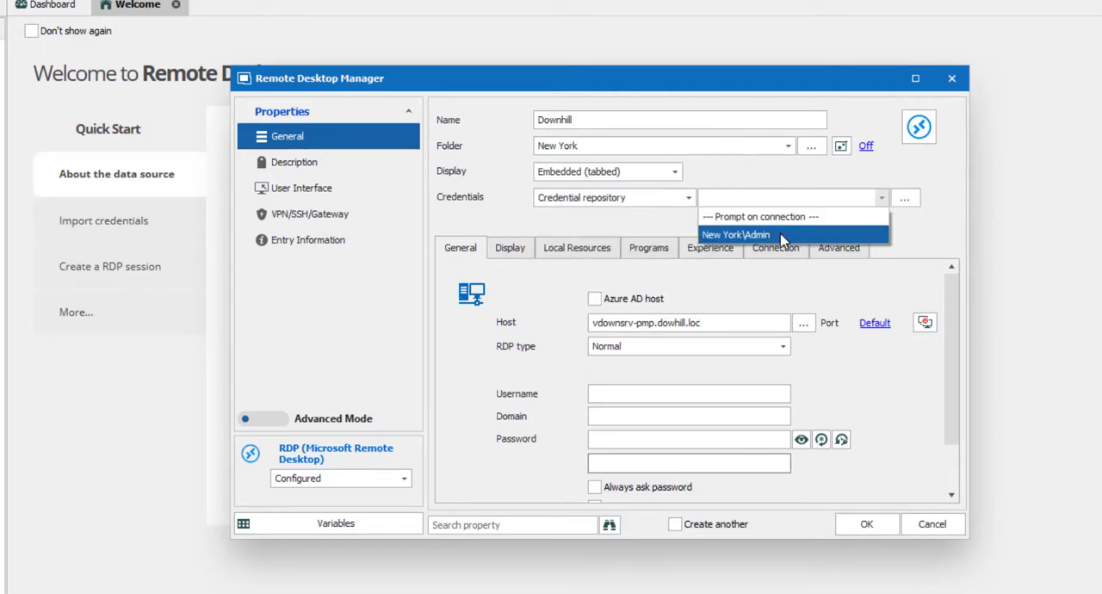
{"action": "left_click", "coordinate": [736, 234]}
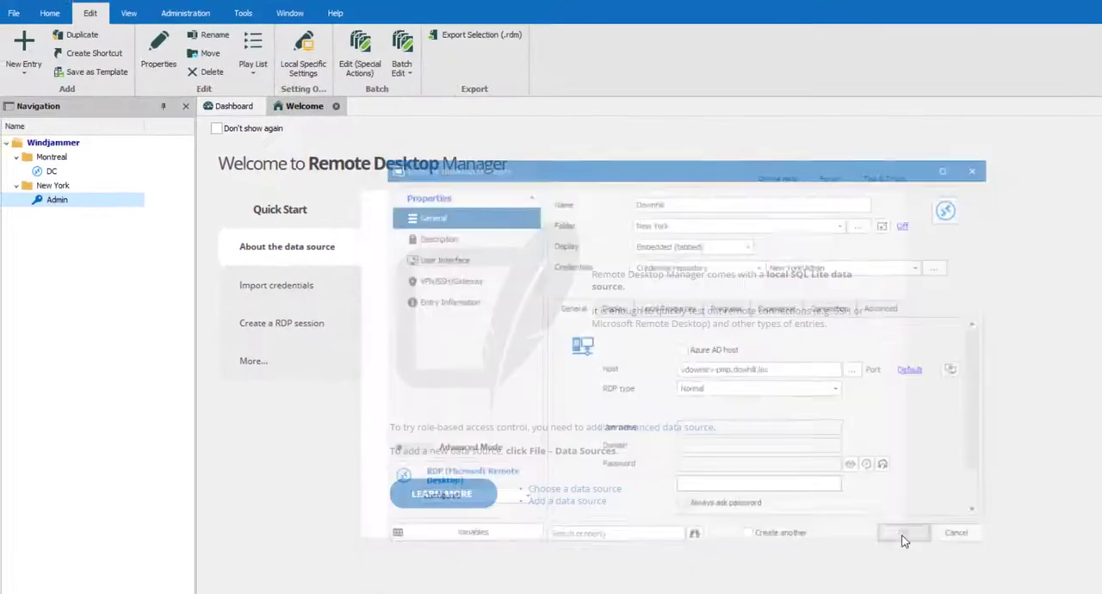
{"action": "left_click", "coordinate": [903, 532]}
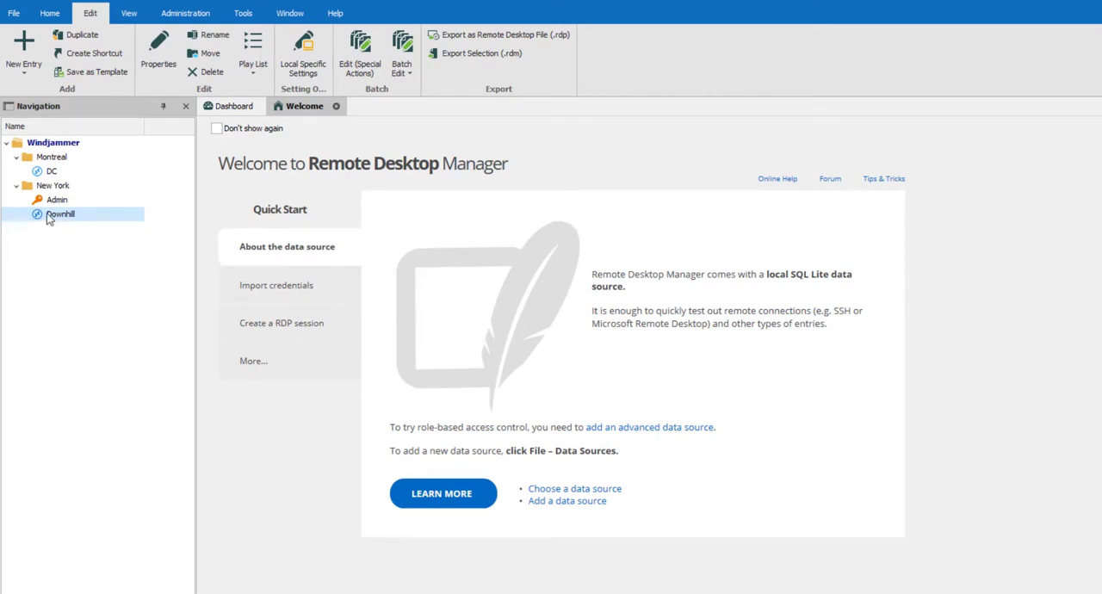
{"action": "mouse_move", "coordinate": [49, 217]}
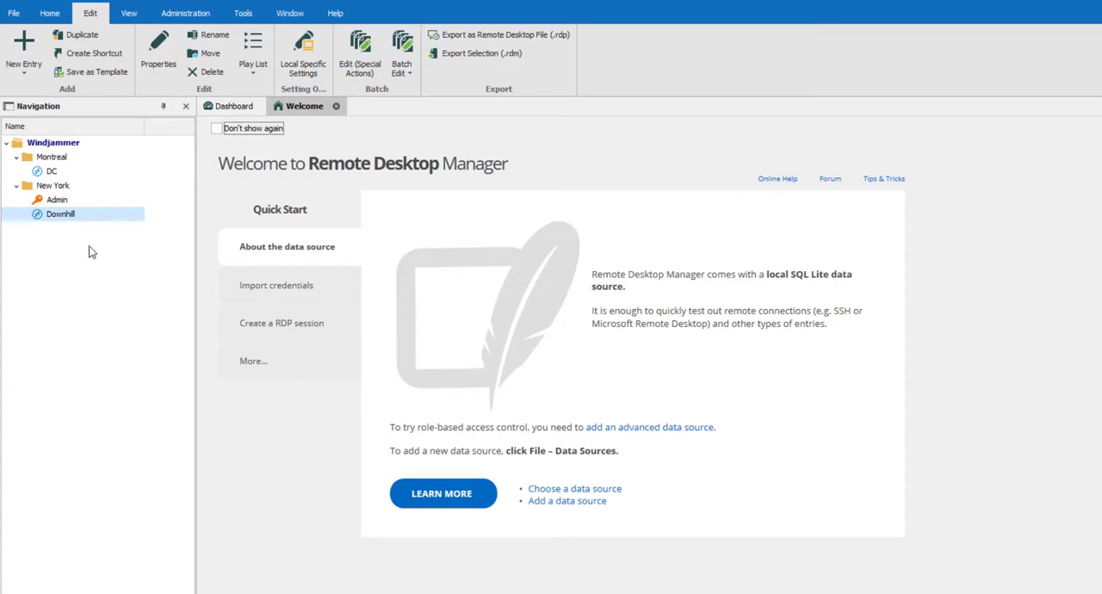
{"action": "mouse_move", "coordinate": [75, 225]}
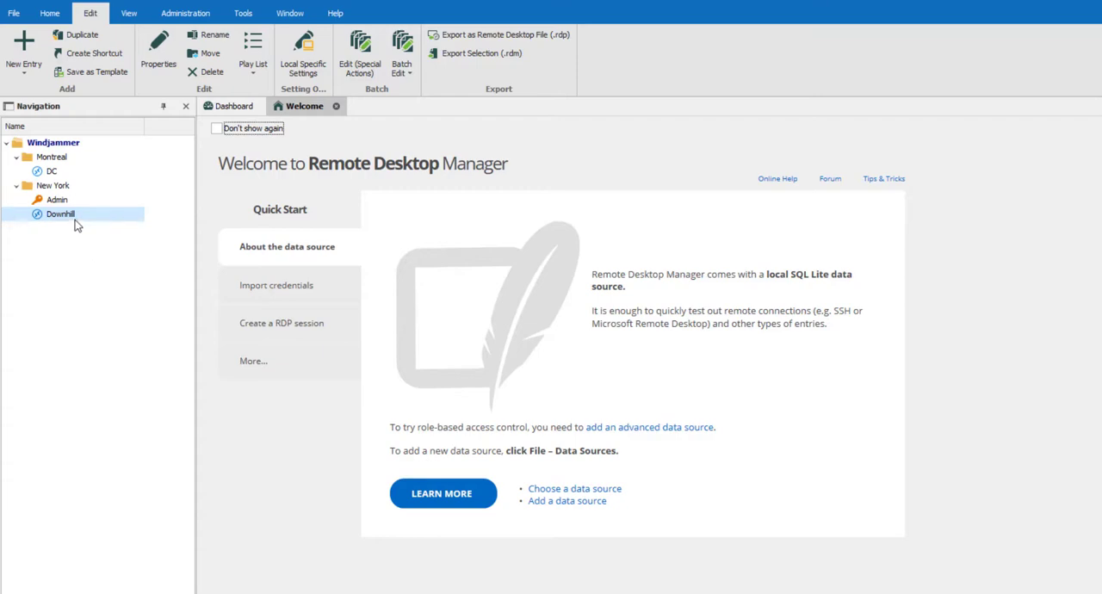